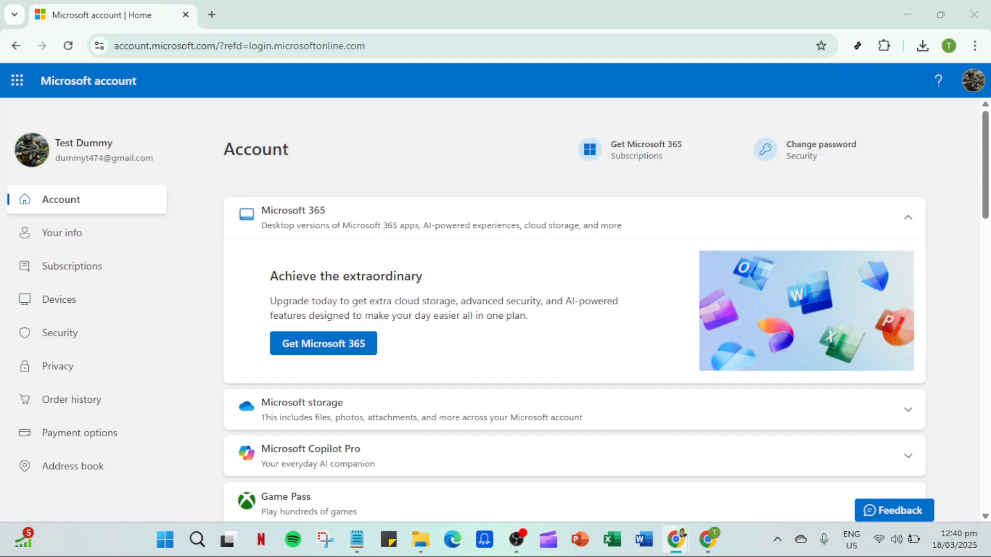
mouse_move(604, 159)
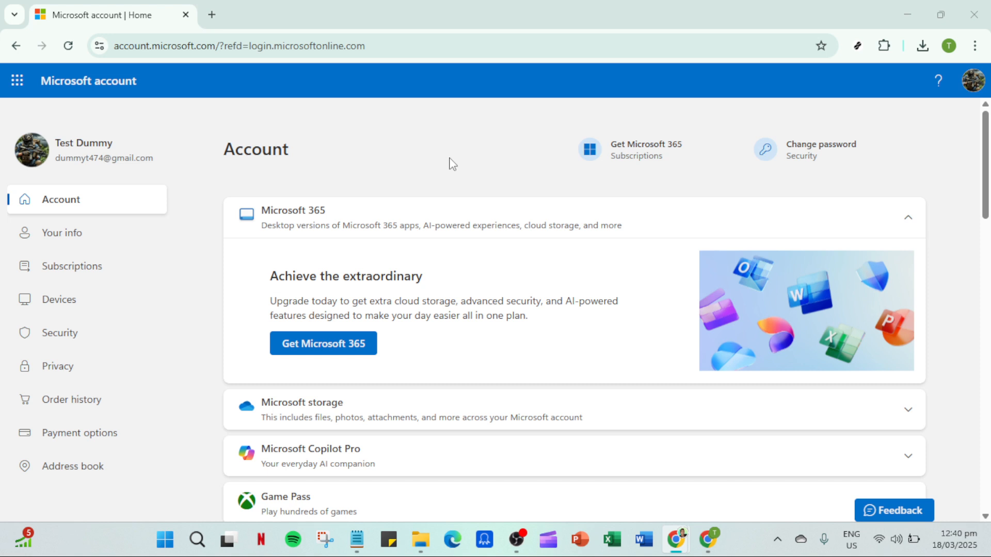
mouse_move(78, 74)
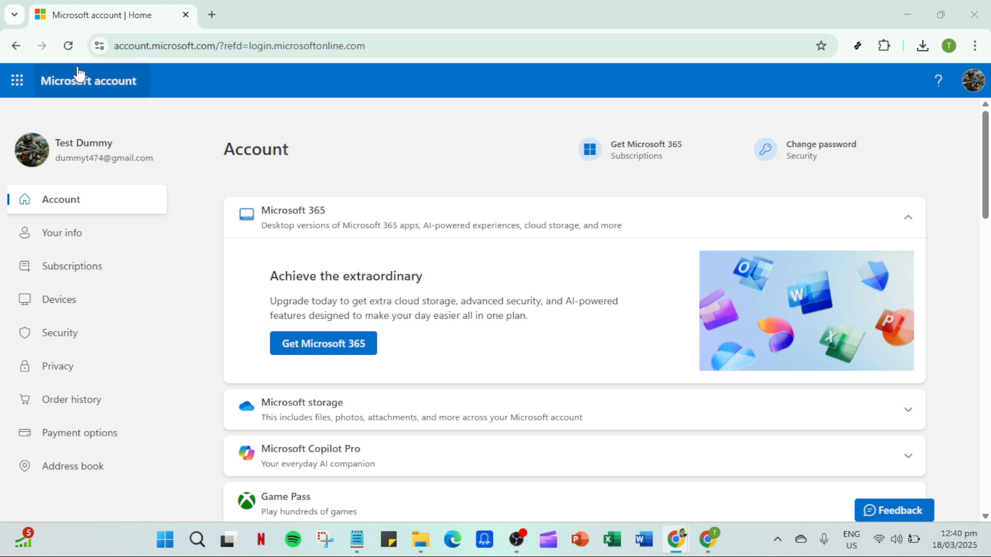
mouse_move(17, 81)
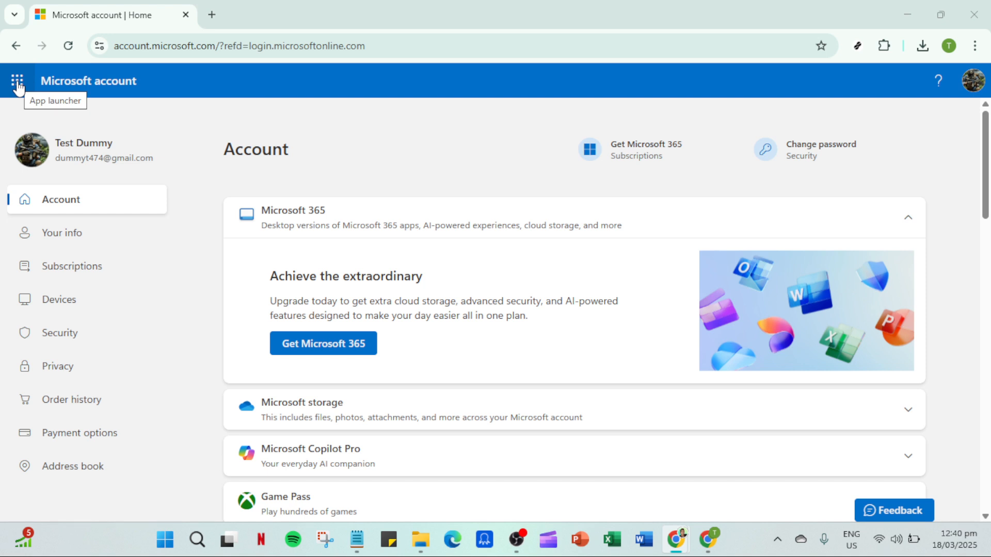
Step: Open the Microsoft account App launcher to list Outlook, OneDrive, Word, Excel and more
click(18, 79)
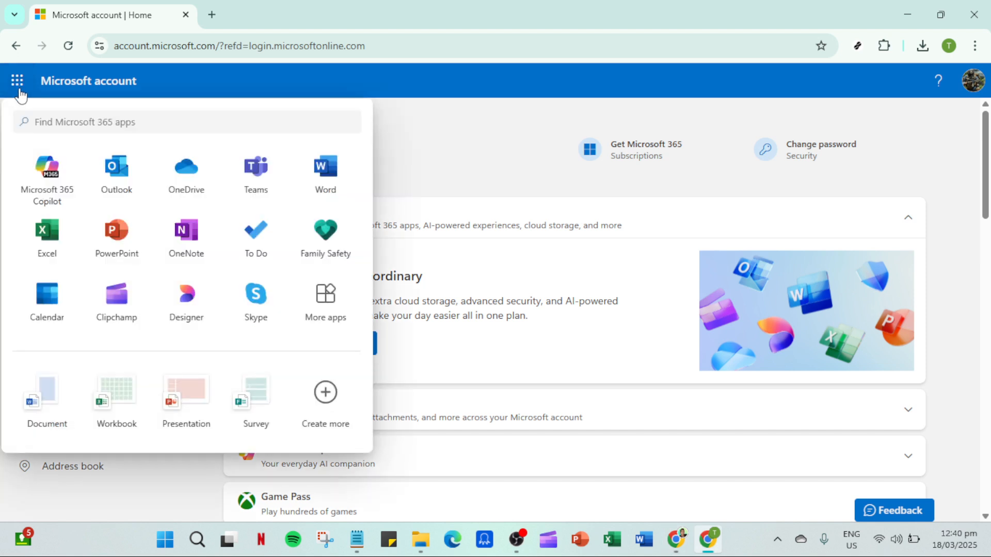
mouse_move(185, 194)
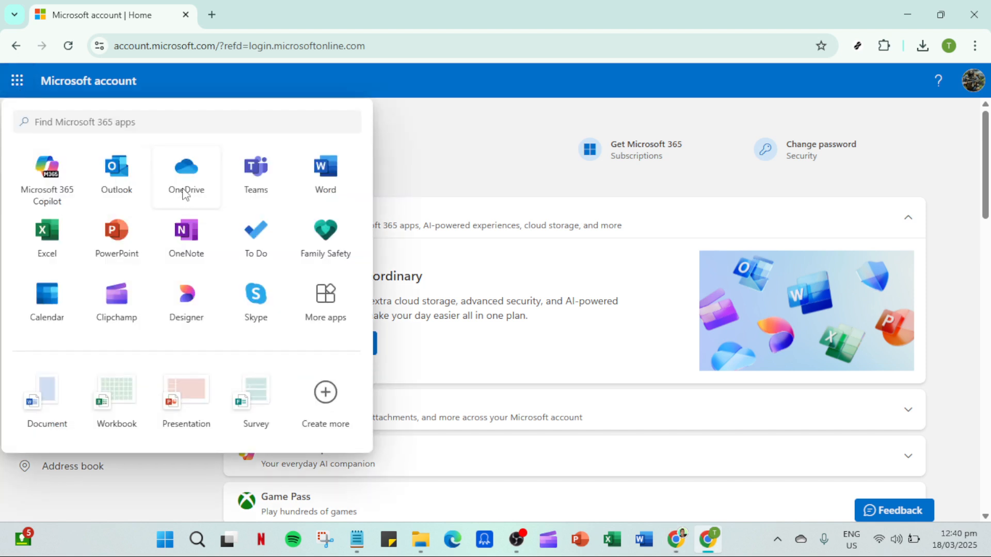
Step: Launch OneDrive from the app launcher, showing its Home page in a new tab
click(186, 170)
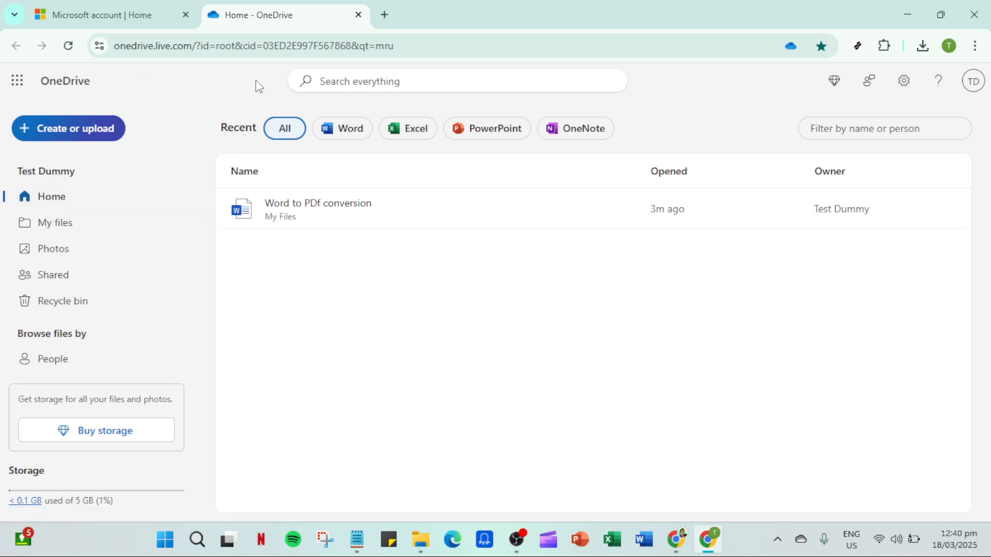
mouse_move(102, 220)
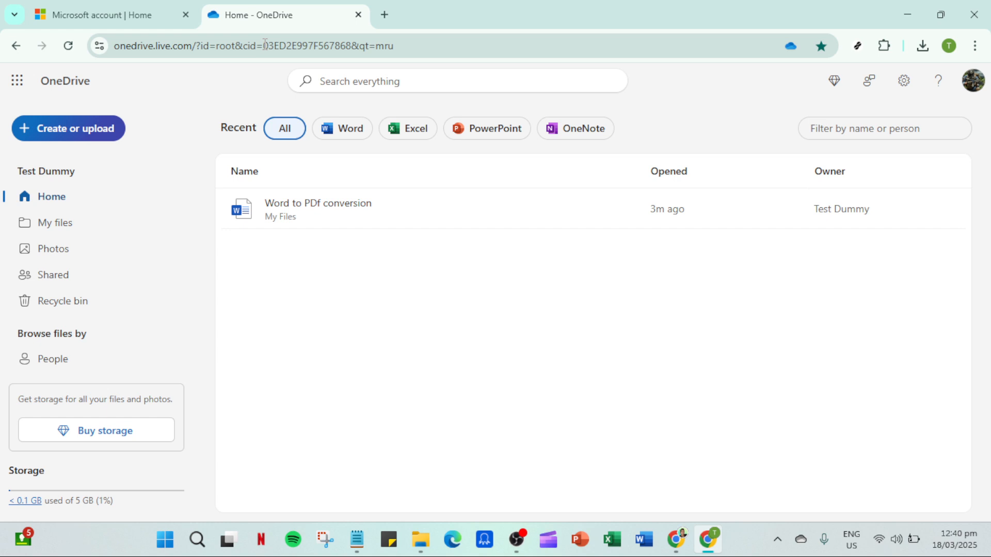
Step: Select the cid value from the OneDrive address and show the My files folders
double_click(289, 47)
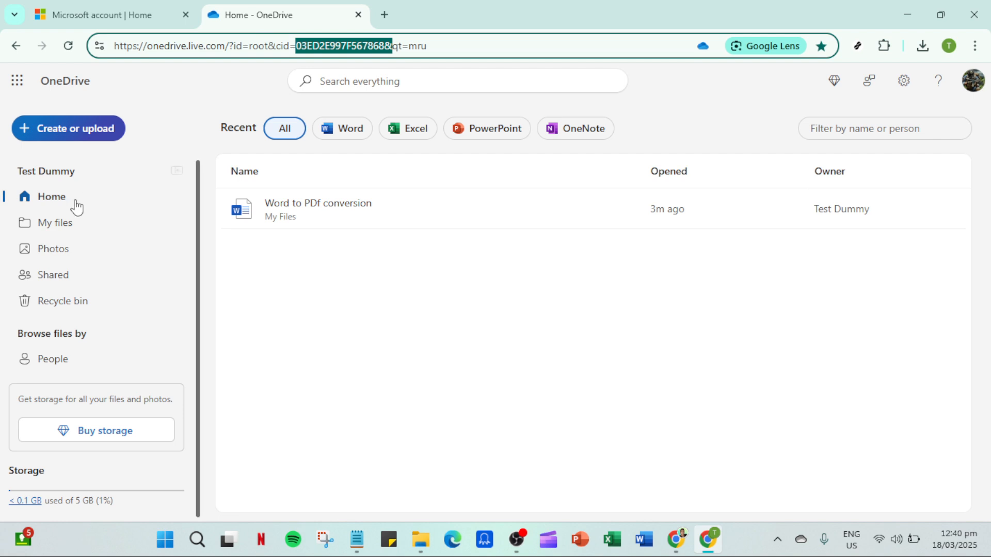
click(56, 223)
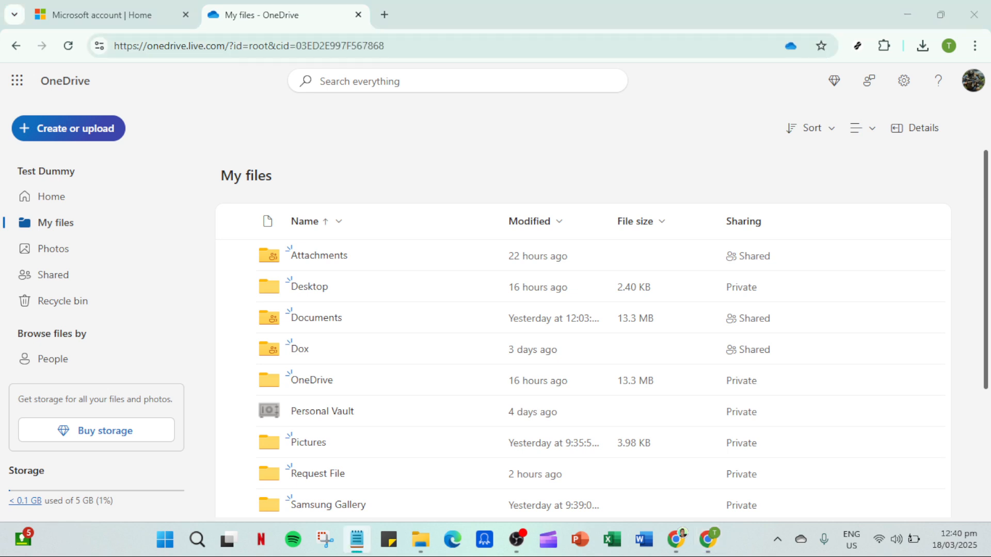
mouse_move(386, 512)
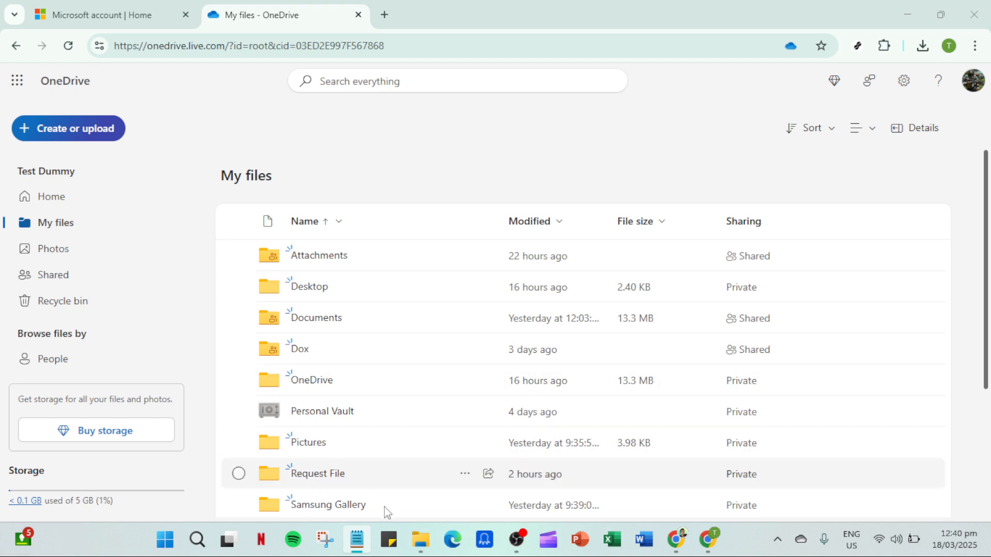
Step: Open File Explorer at This PC and expand its See more options menu
click(420, 539)
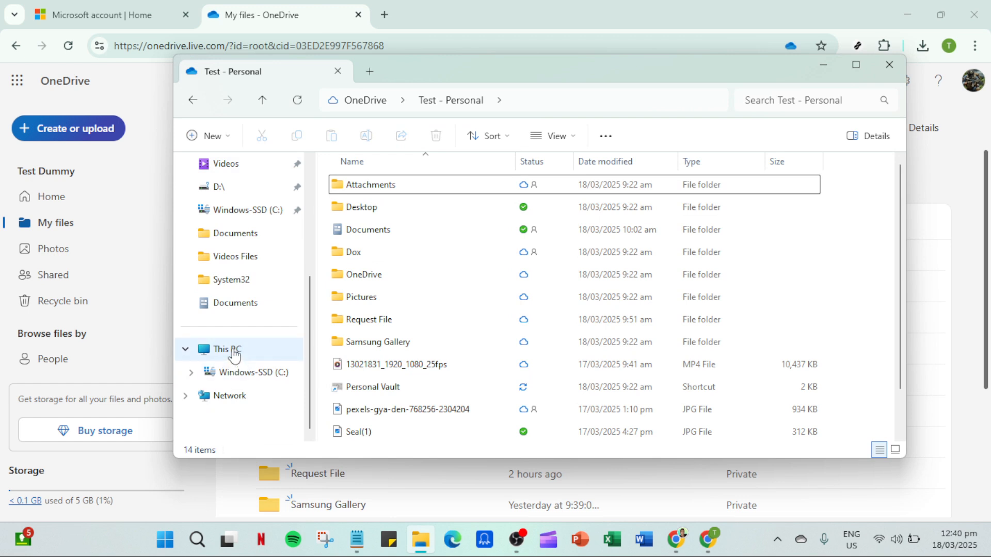
click(225, 349)
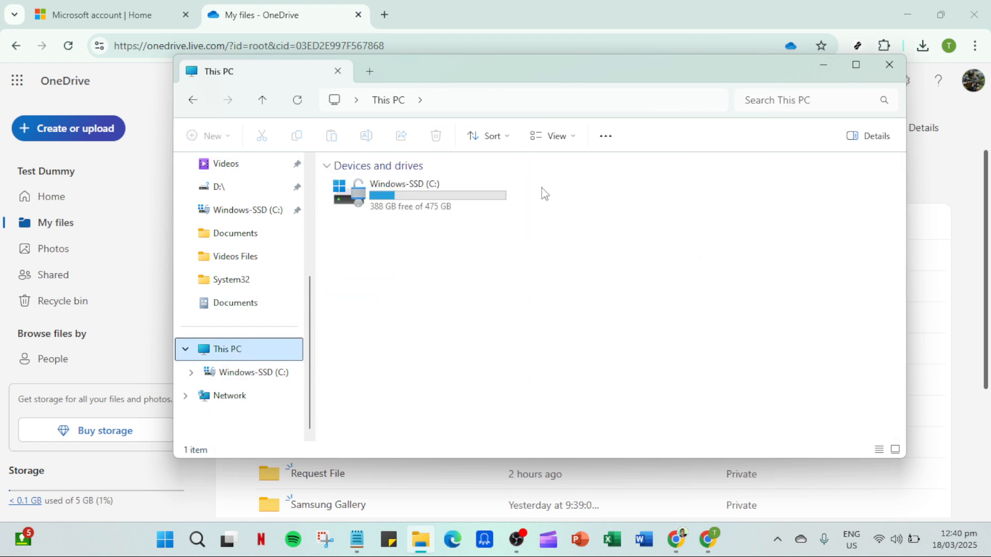
click(604, 136)
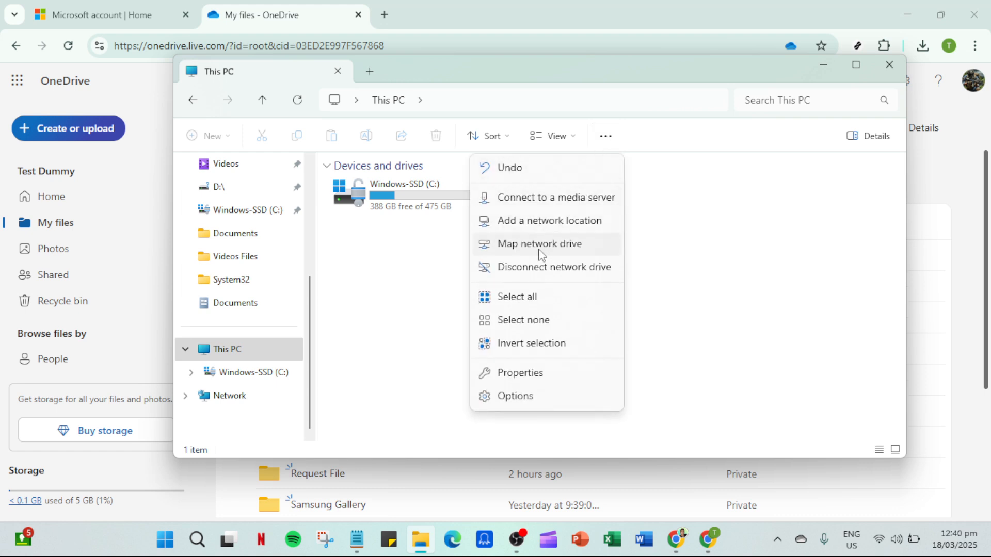
Step: Choose Map network drive, keeping drive letter Z: in the dialog
click(539, 244)
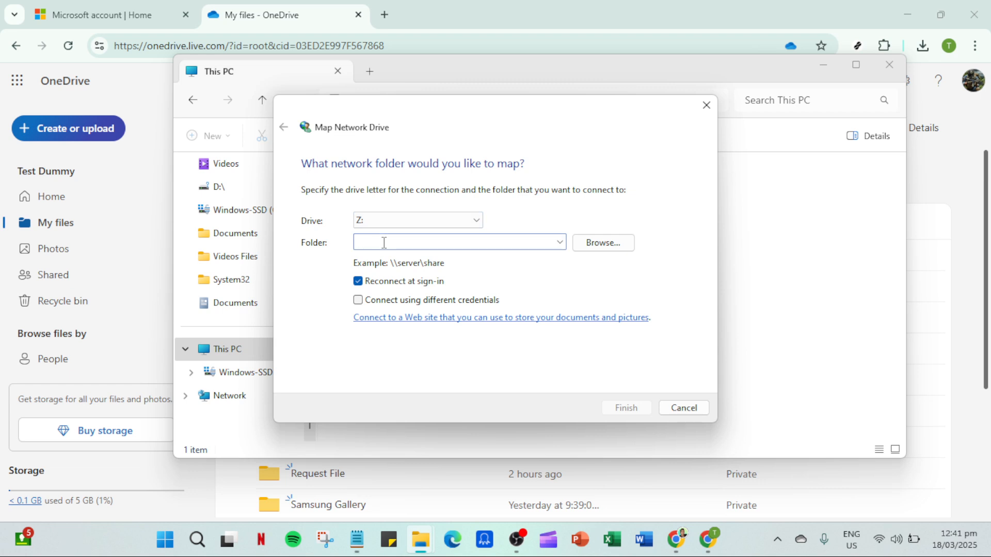
text(https://d.docs.live.net/03ED2E997F567868)
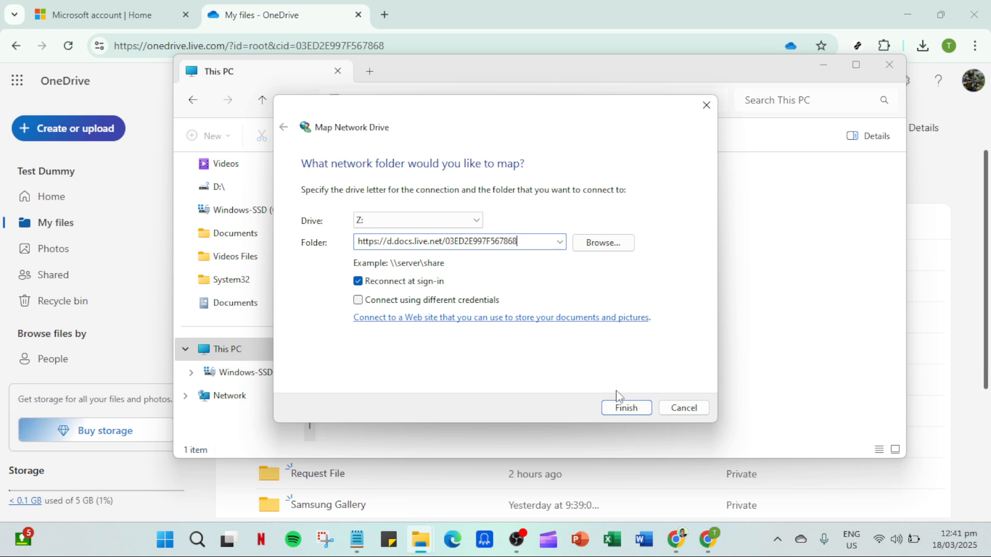
click(626, 407)
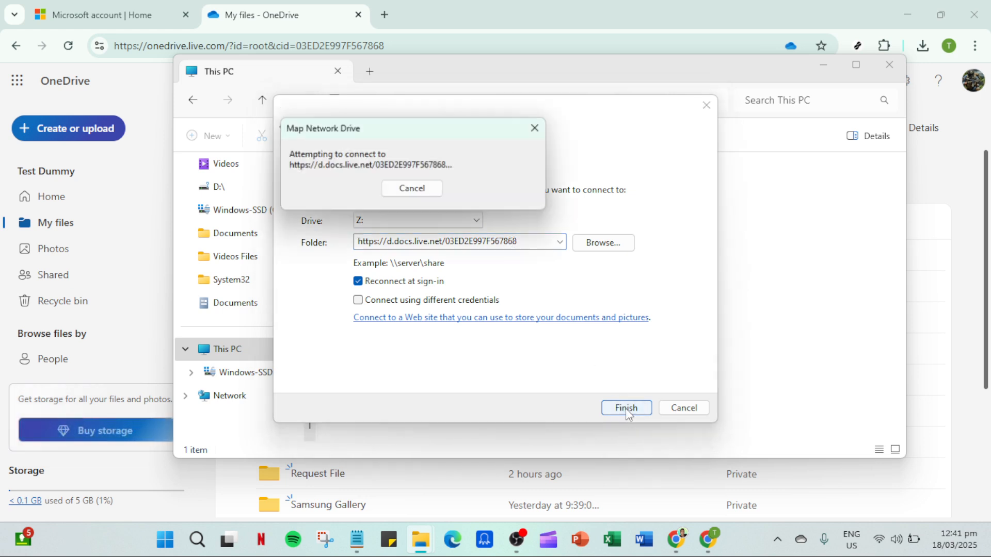
Step: Retry Finish to bring up the Windows Security sign-in for d.docs.live.net
click(626, 407)
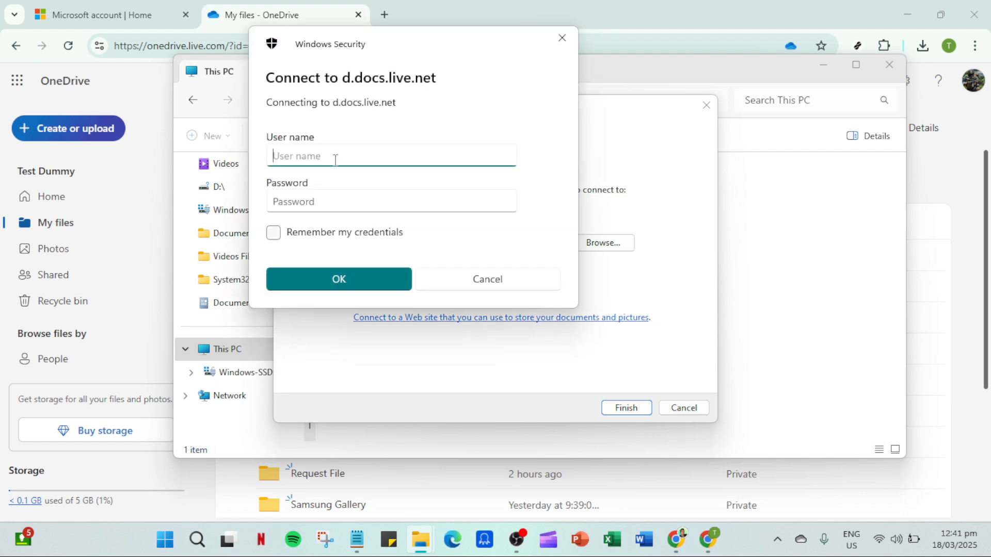
mouse_move(343, 154)
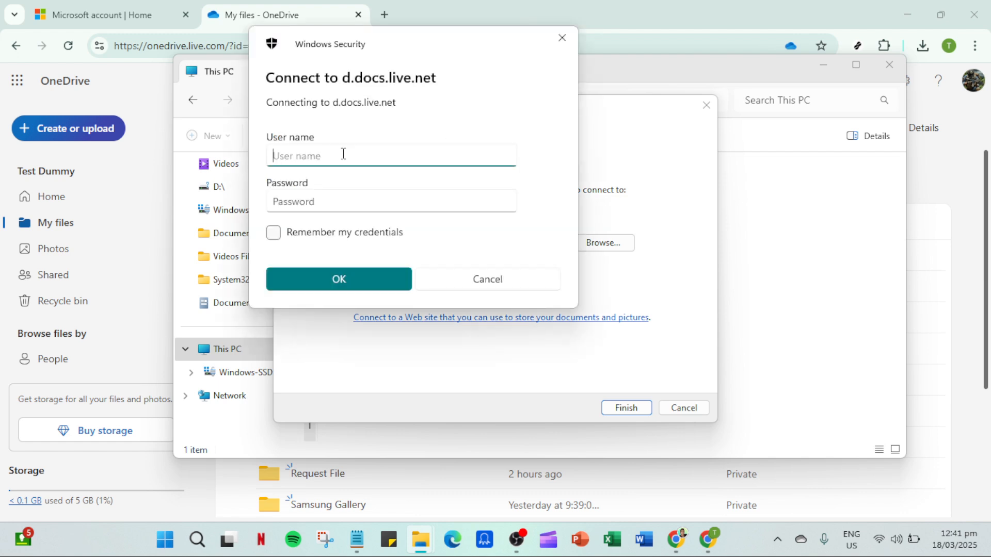
click(390, 201)
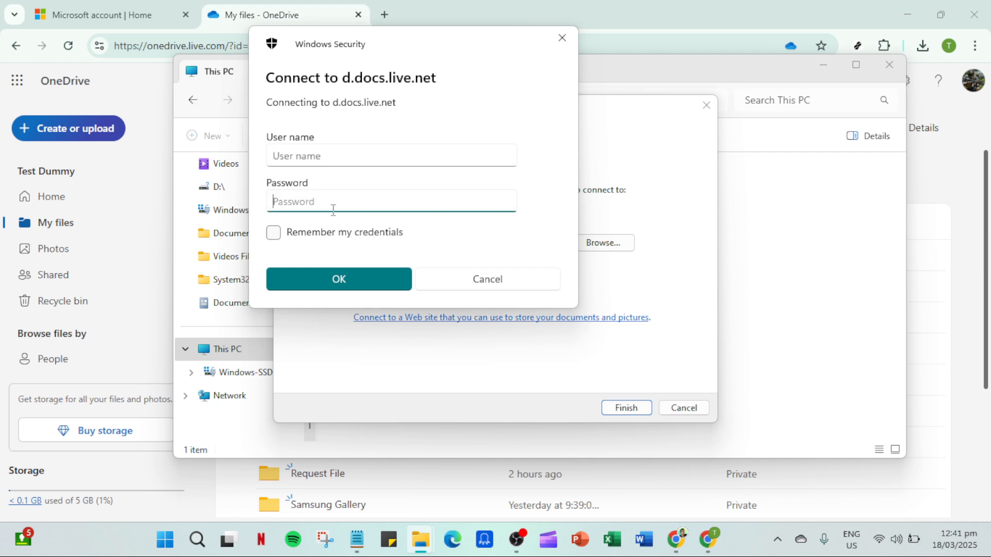
mouse_move(362, 289)
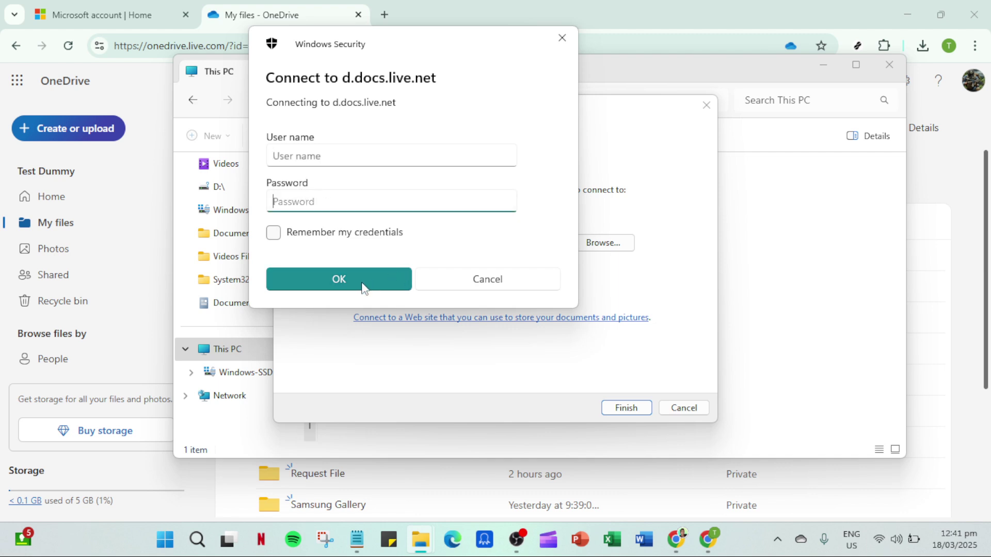